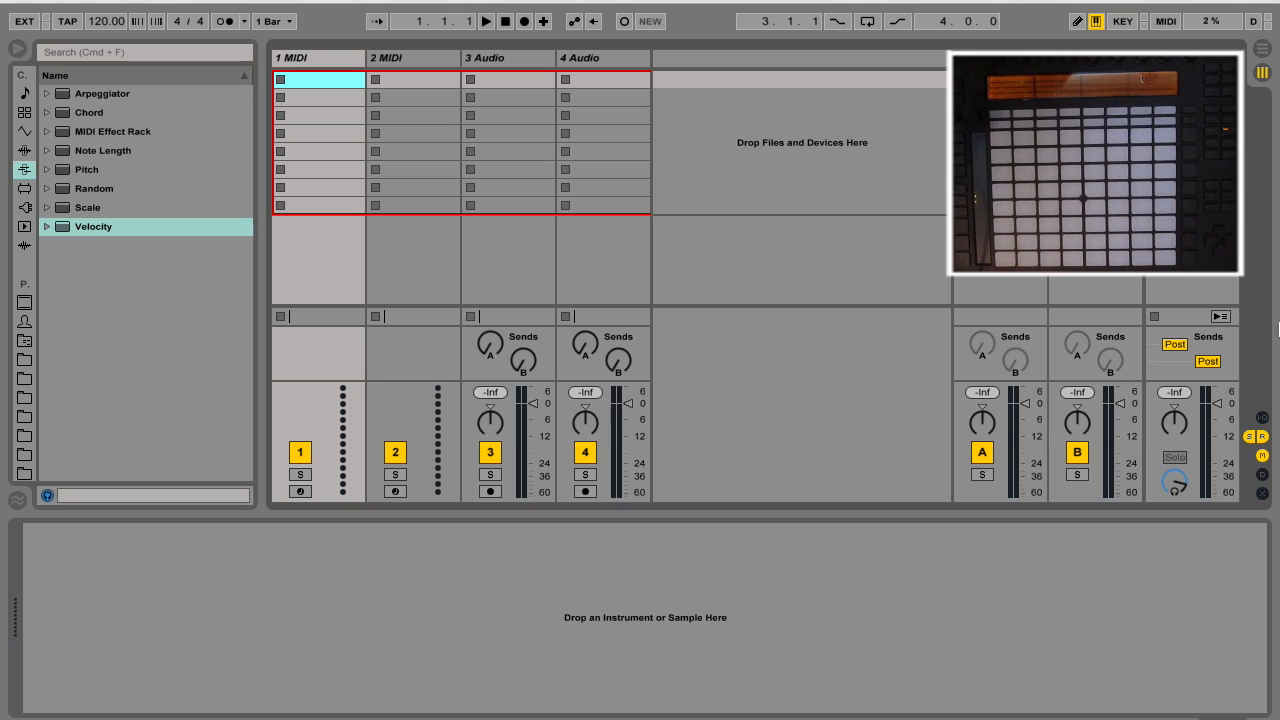
mouse_move(1264, 424)
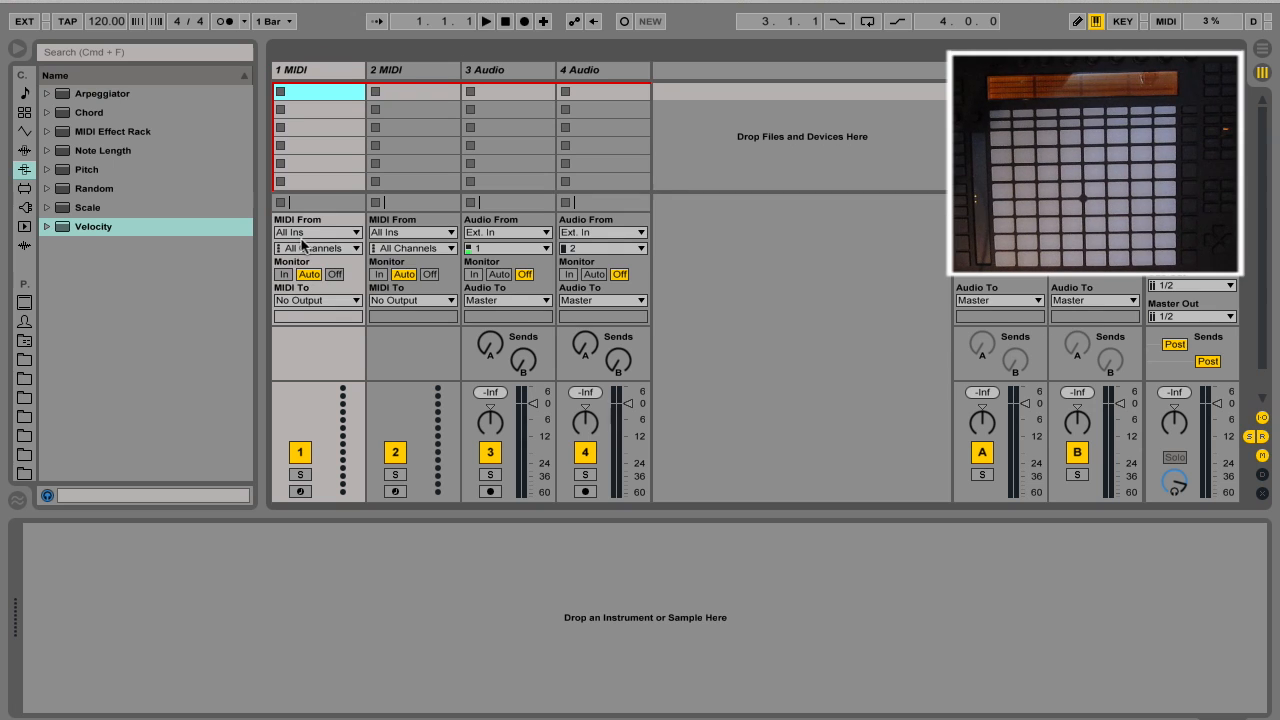
mouse_move(296, 236)
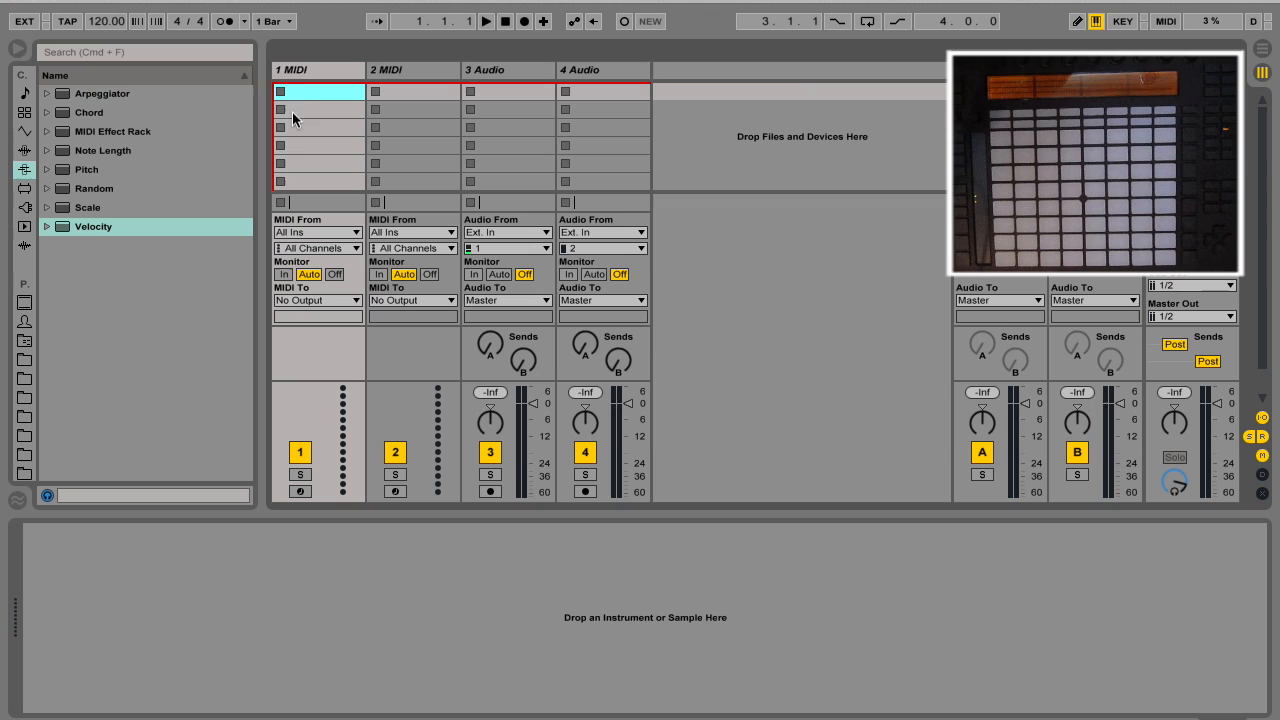
Insert an empty MIDI clip in the first slot of 1 MIDI for the ascending notes.
right_click(304, 92)
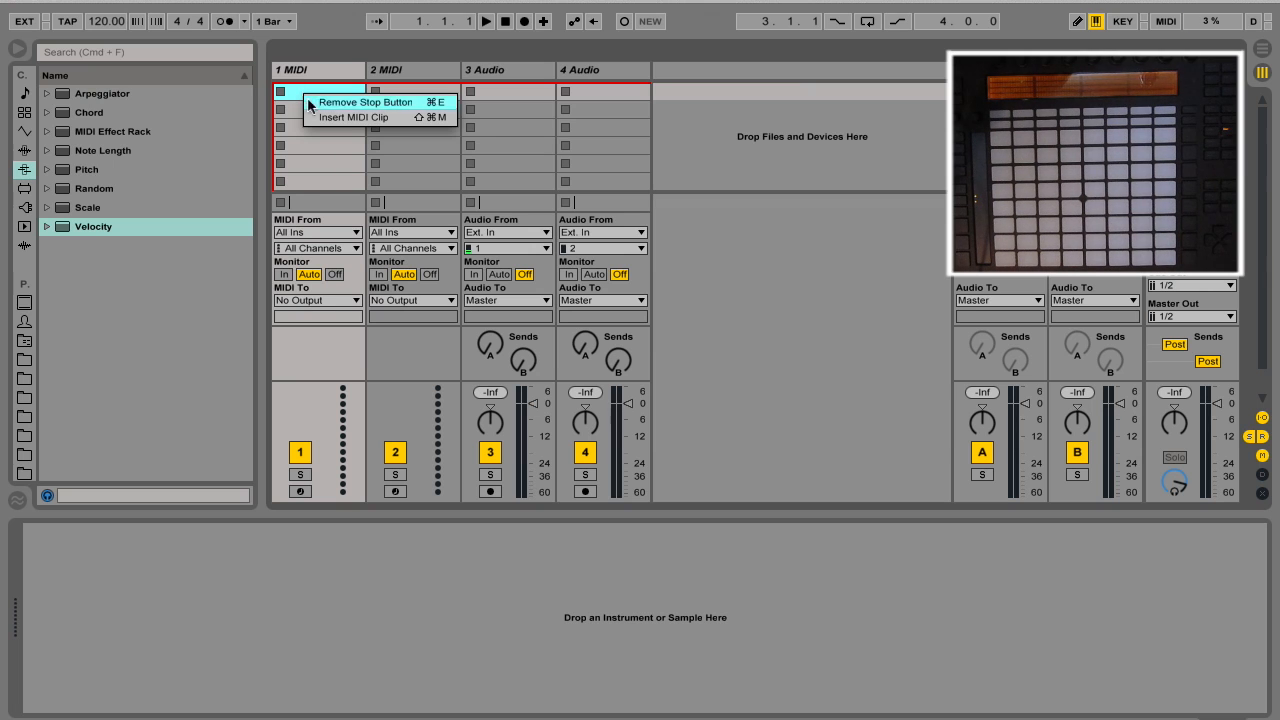
left_click(354, 116)
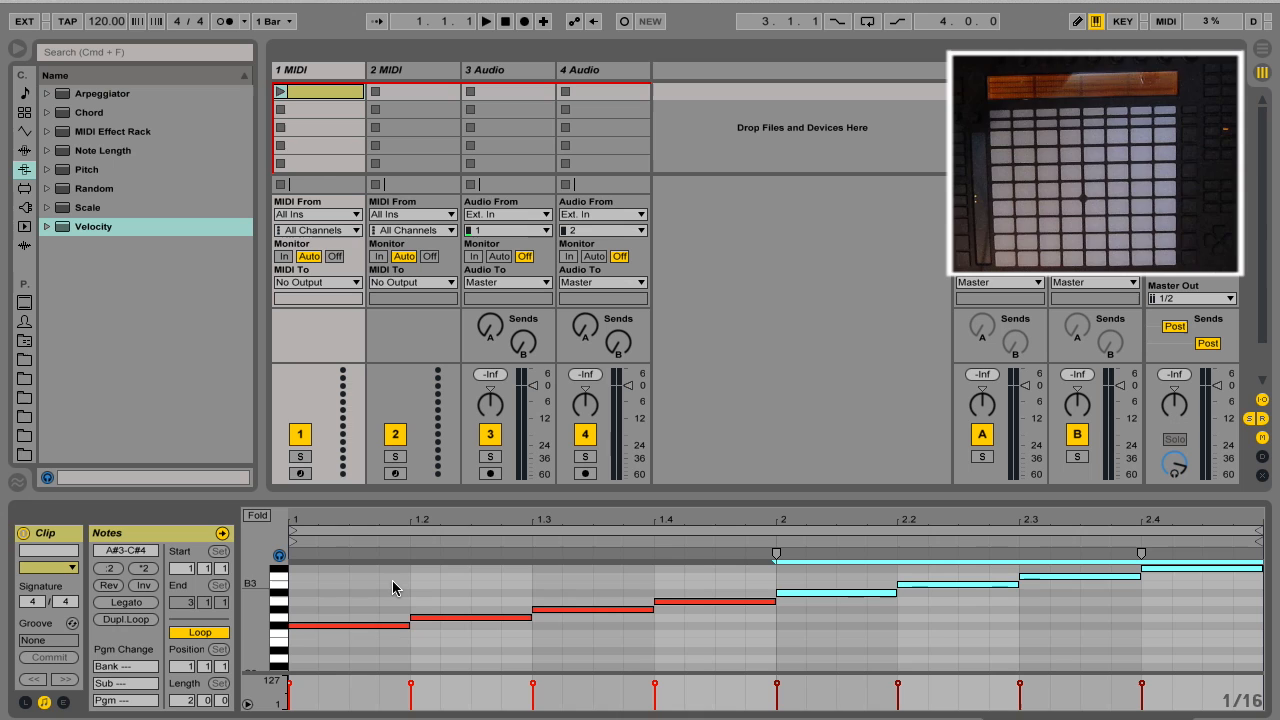
Launch the clip and route 1 MIDI's output to Ableton Push (User Port).
left_click(486, 20)
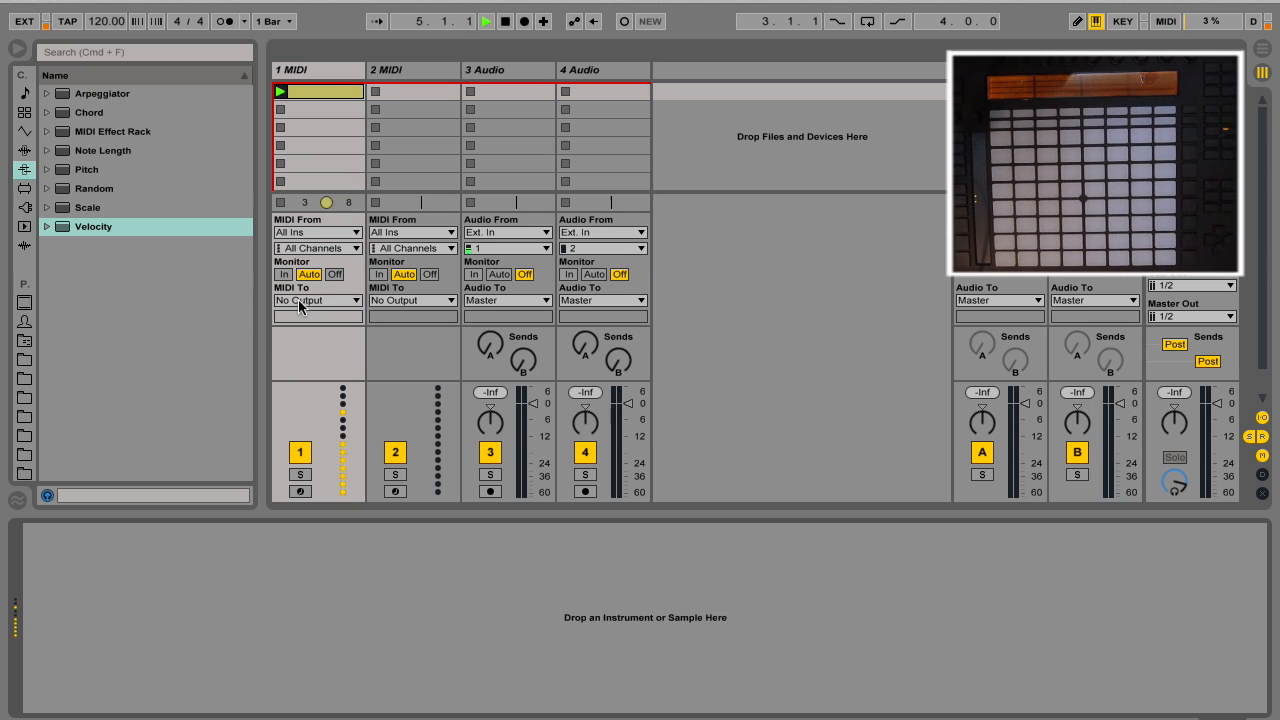
left_click(318, 300)
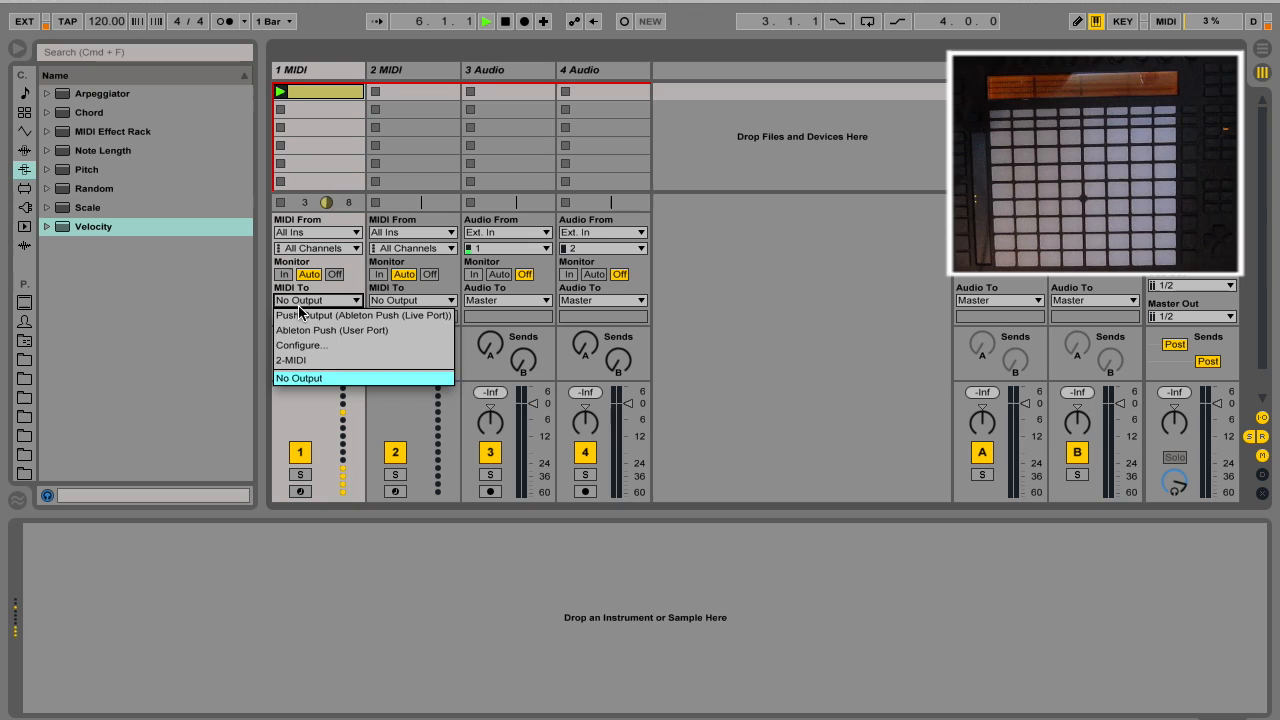
mouse_move(304, 330)
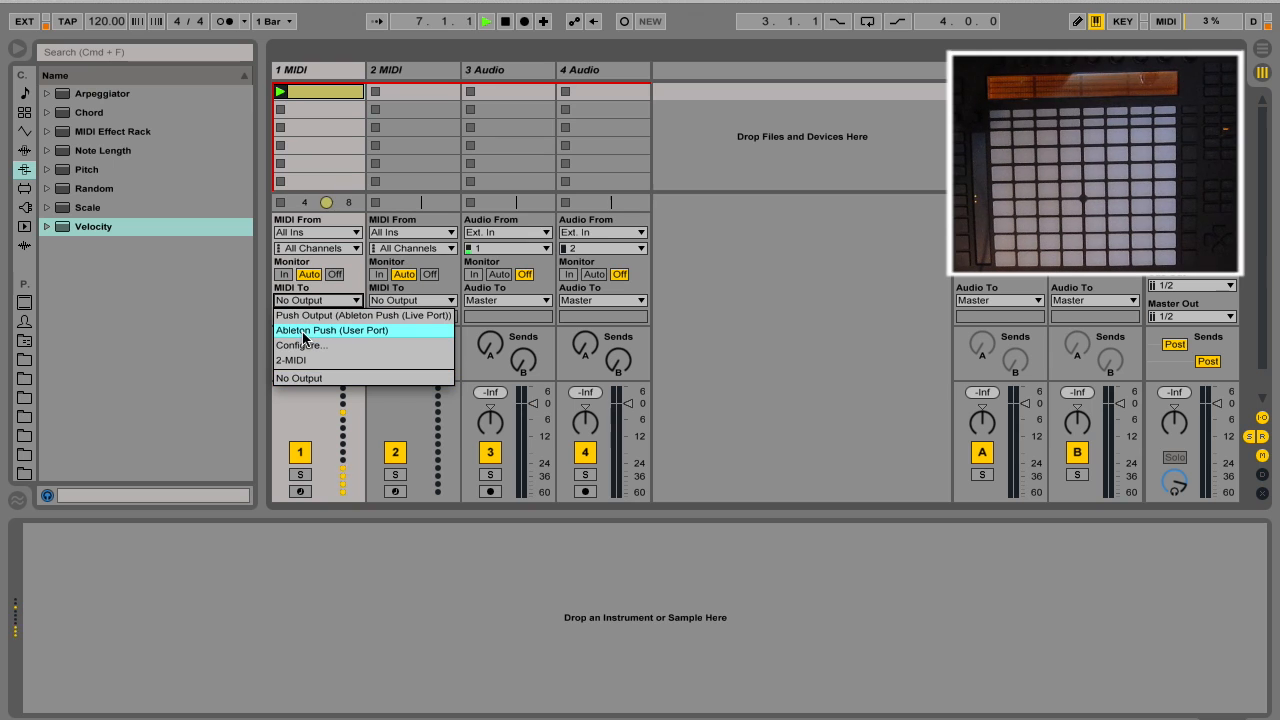
left_click(332, 330)
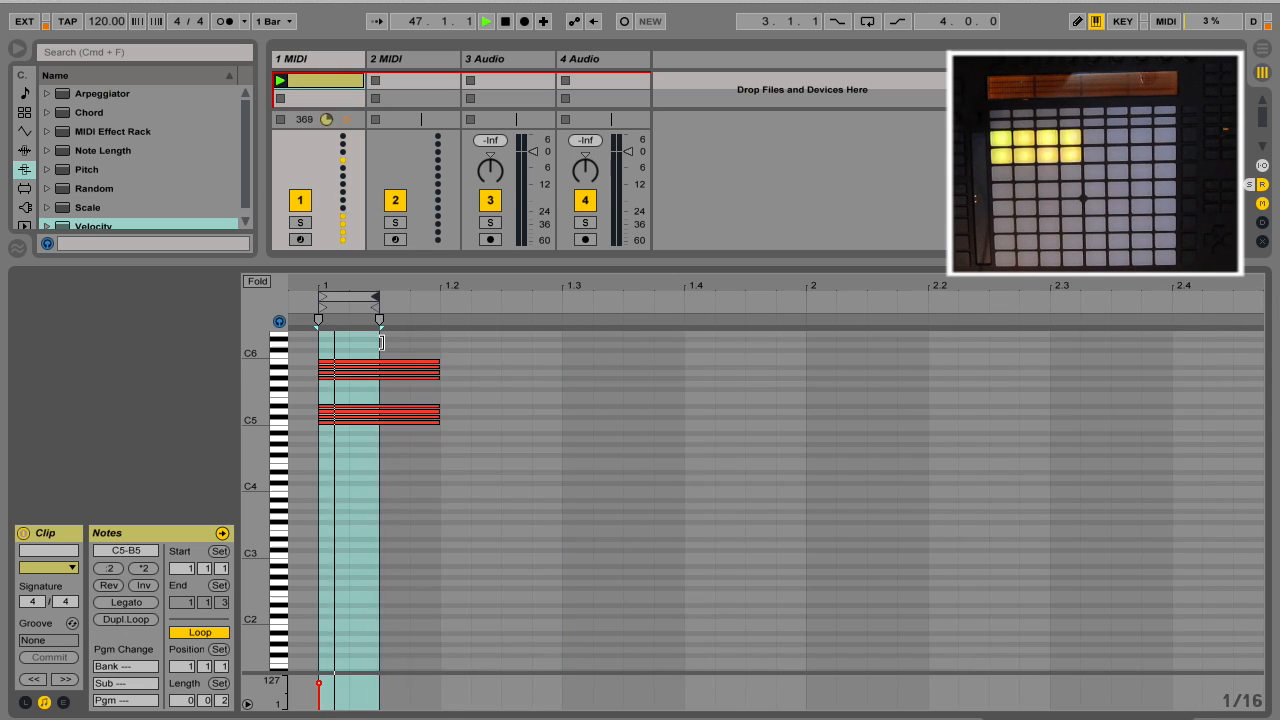
Select 2 MIDI and route its MIDI To output to Ableton Push (User Port).
left_click(108, 568)
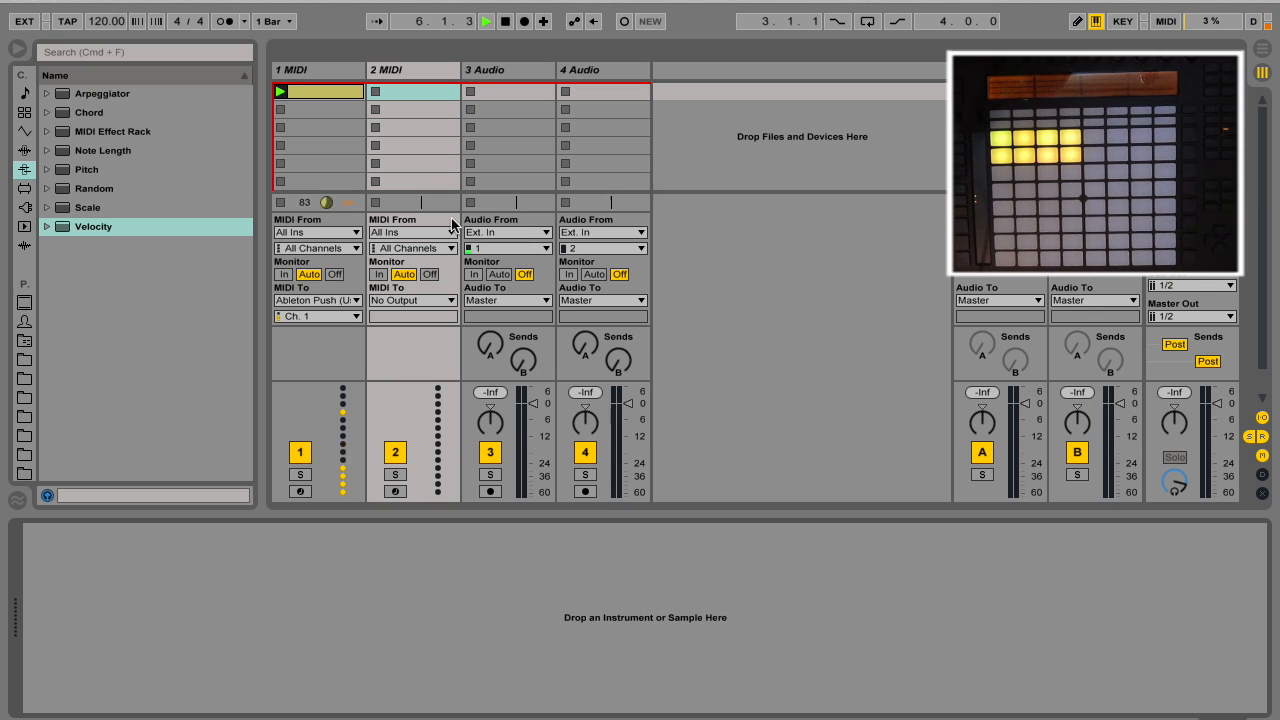
left_click(410, 300)
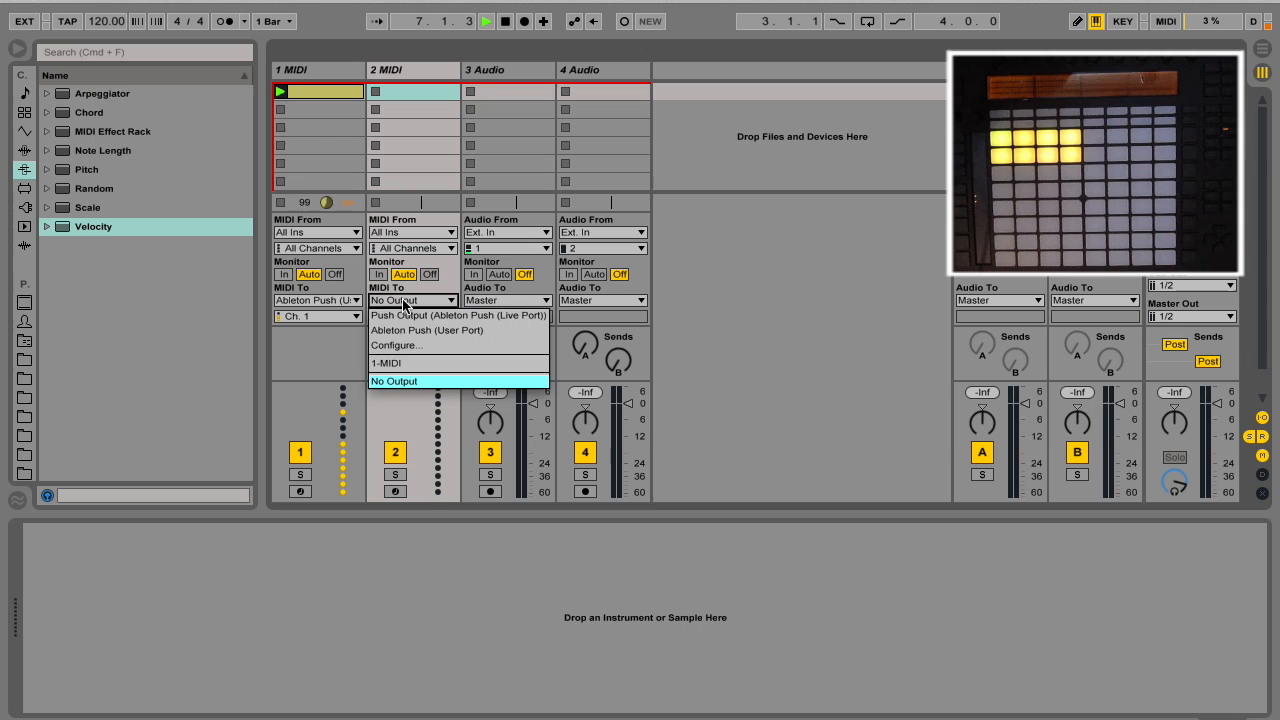
mouse_move(404, 330)
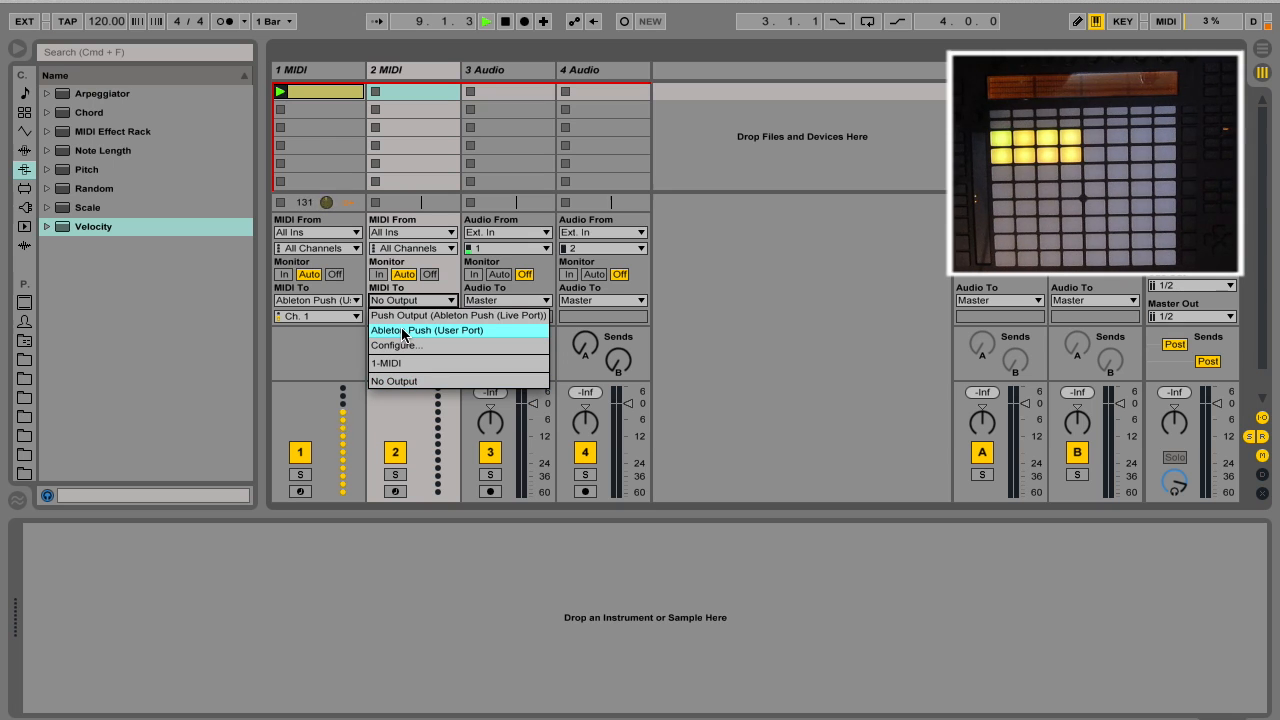
left_click(428, 330)
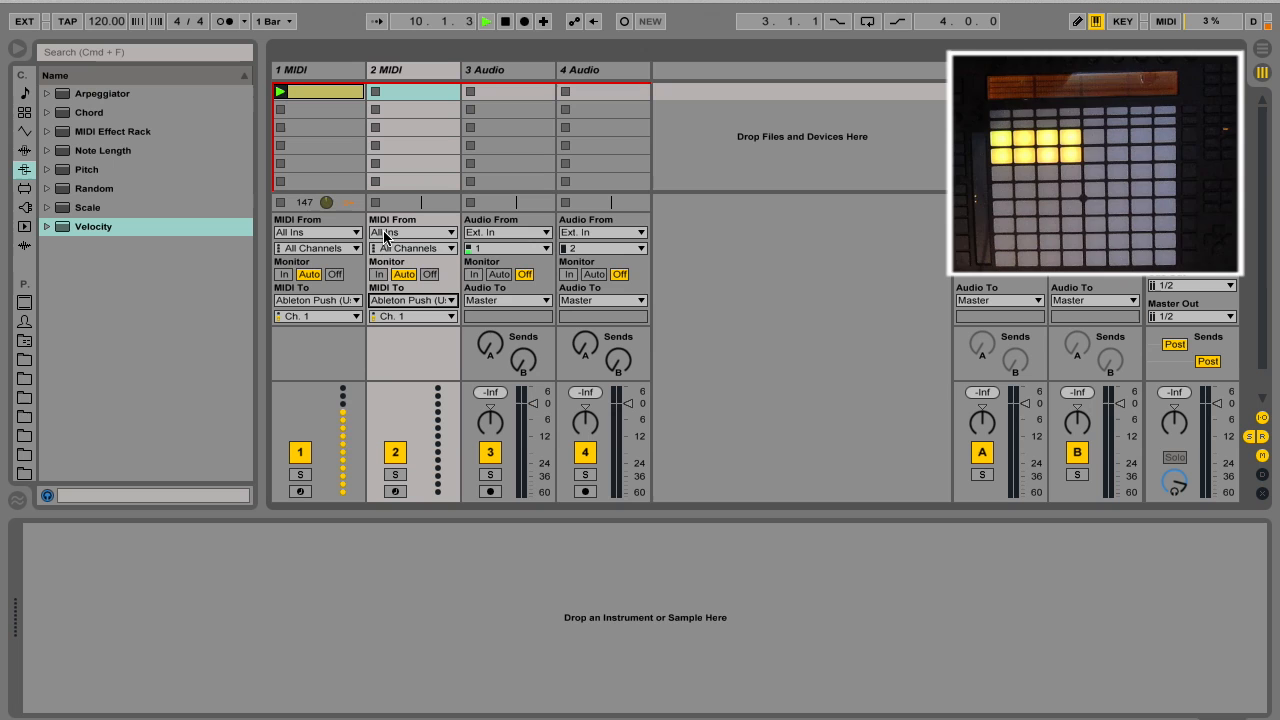
Take 2 MIDI's input from Ableton Push (User Port) with Monitor set to In.
left_click(412, 232)
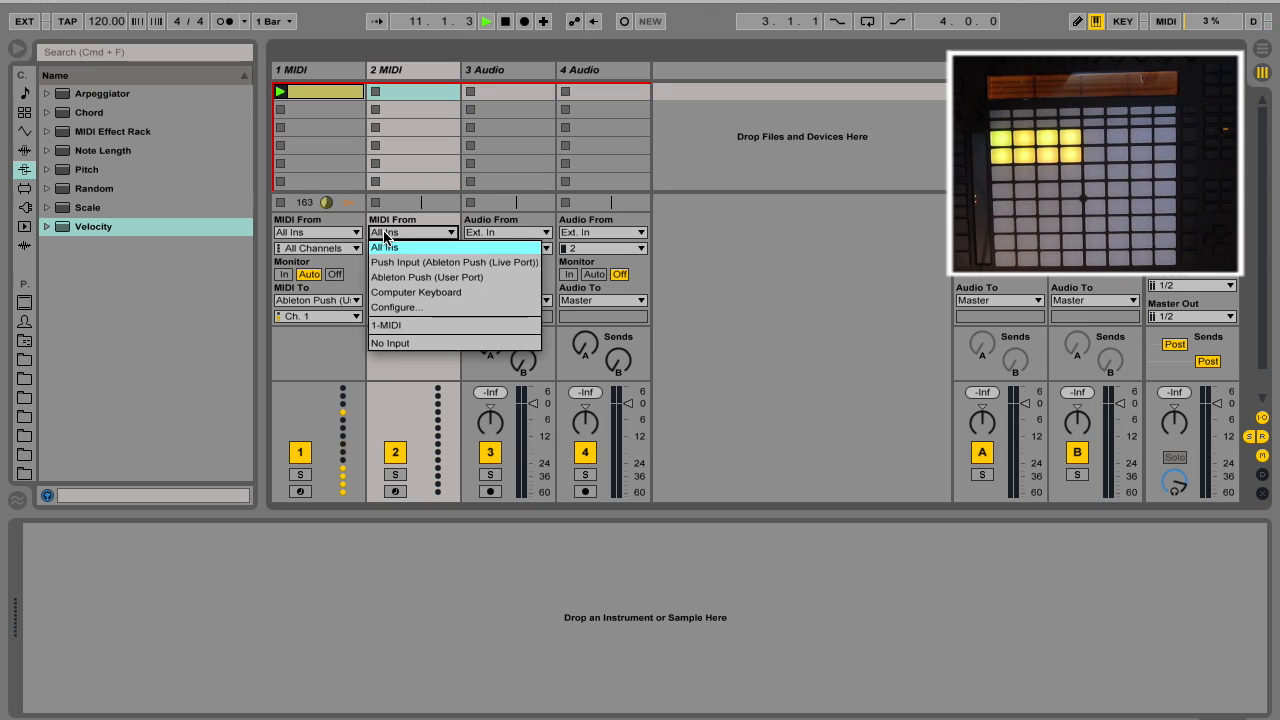
mouse_move(428, 276)
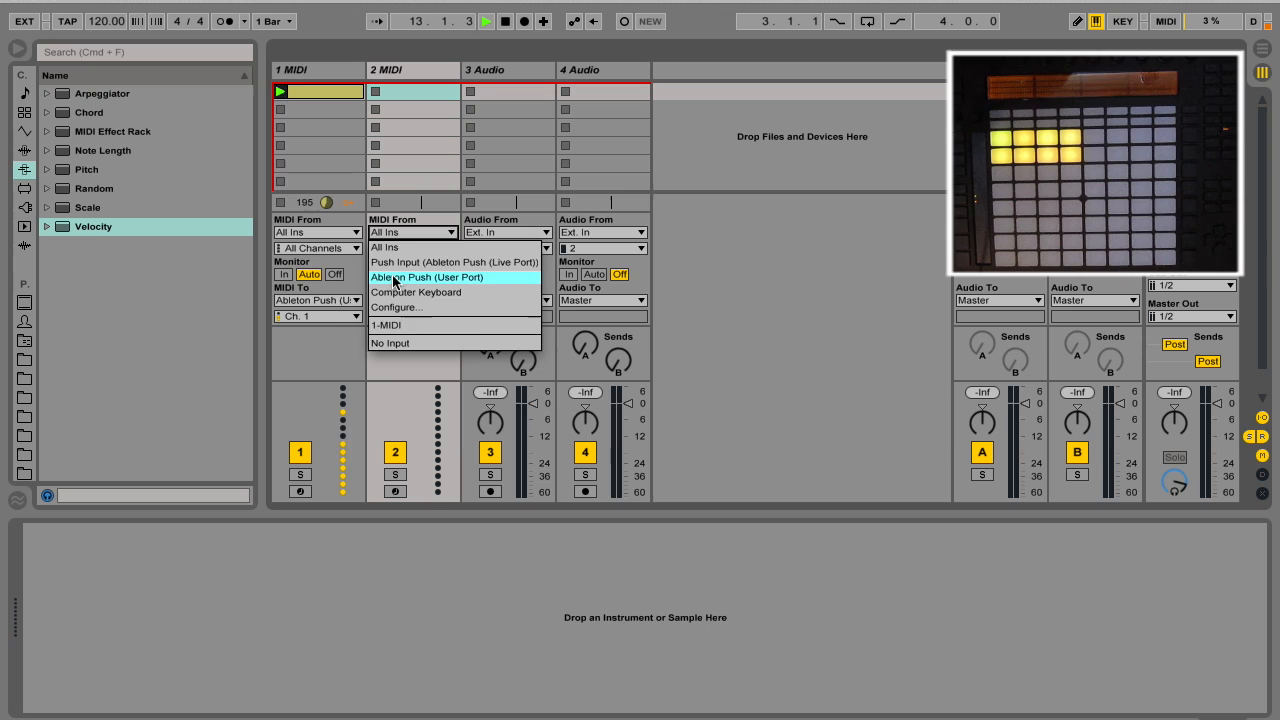
left_click(426, 276)
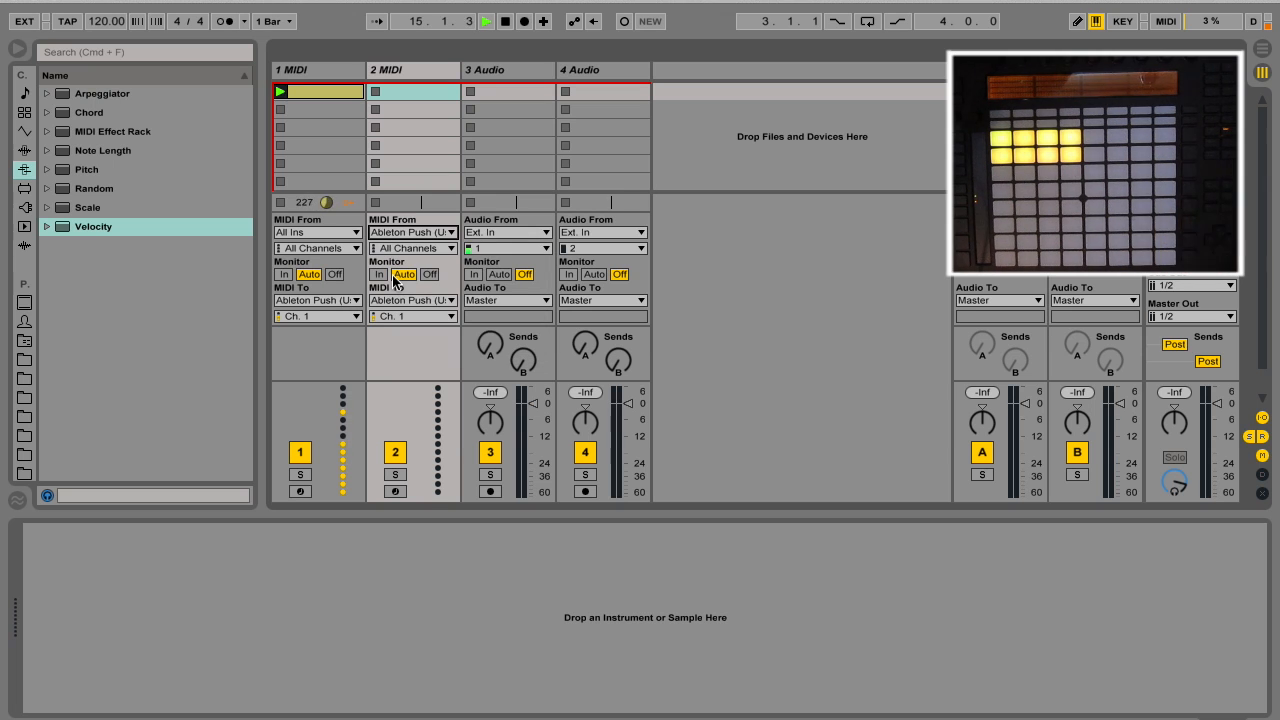
left_click(378, 274)
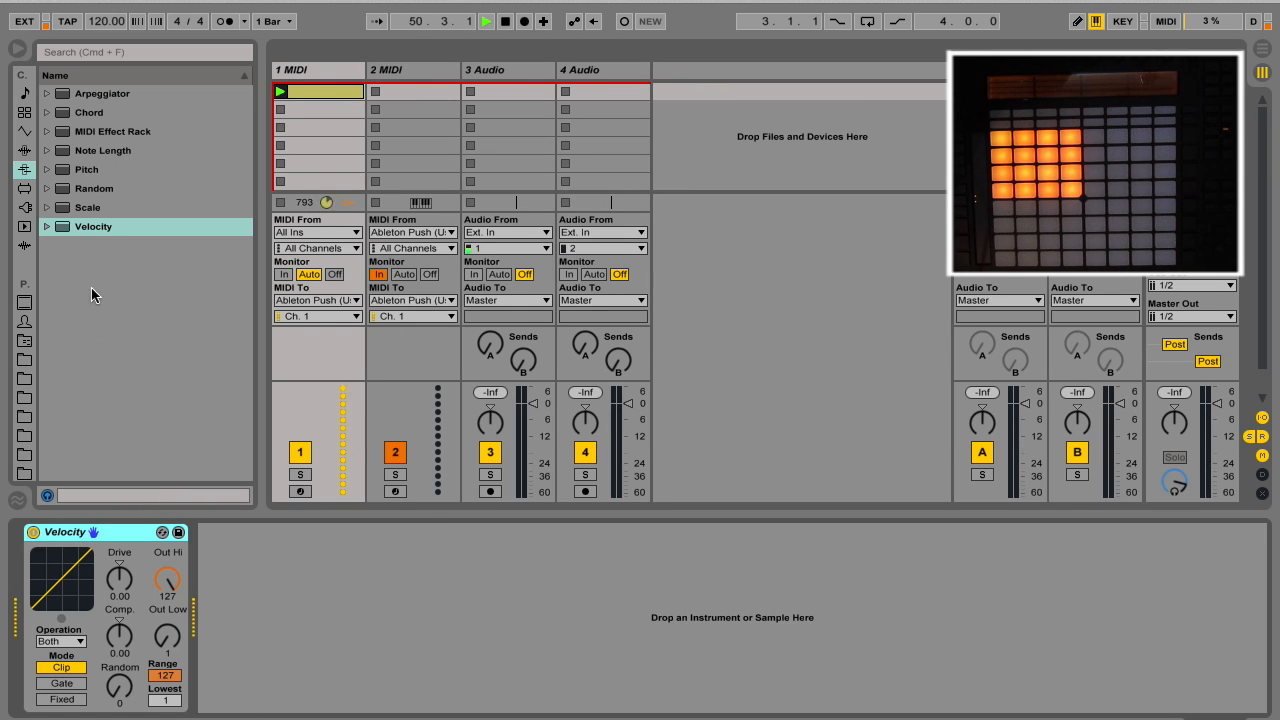
Adjust Velocity's Out Hi for green then blue pads, and raise Random for mixed colours.
left_click_drag(168, 580, 172, 596)
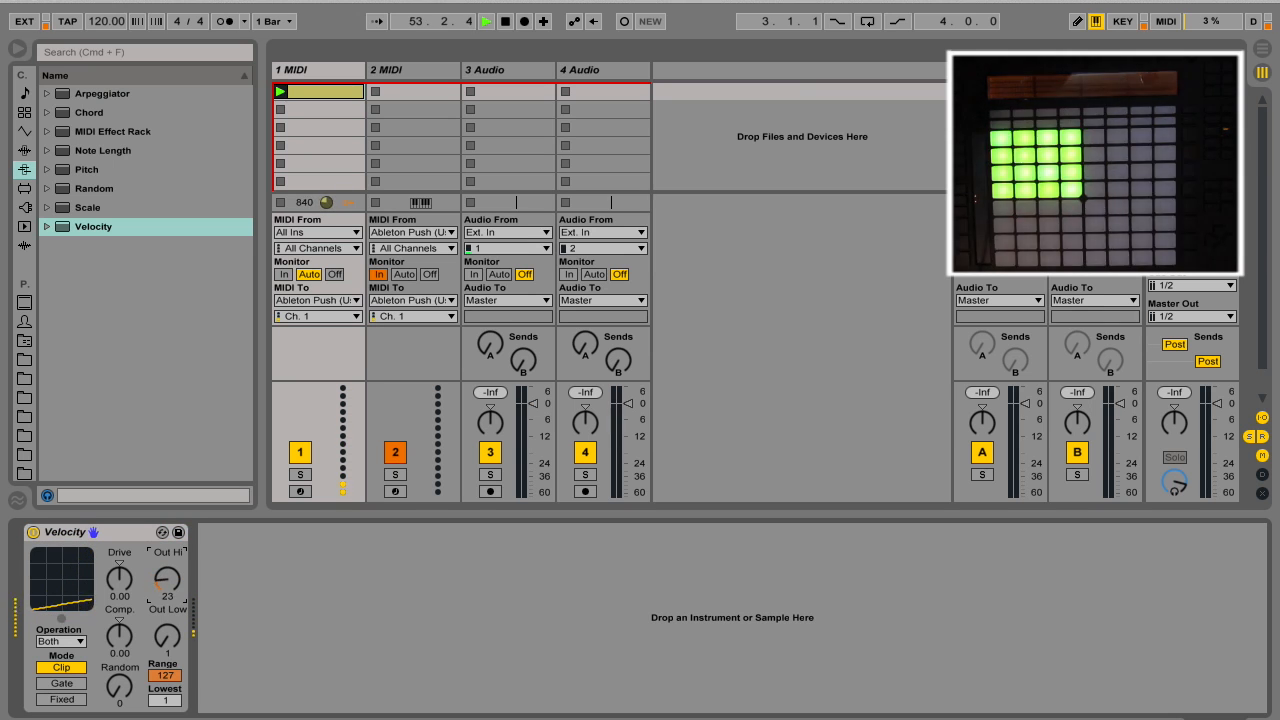
left_click_drag(164, 584, 170, 564)
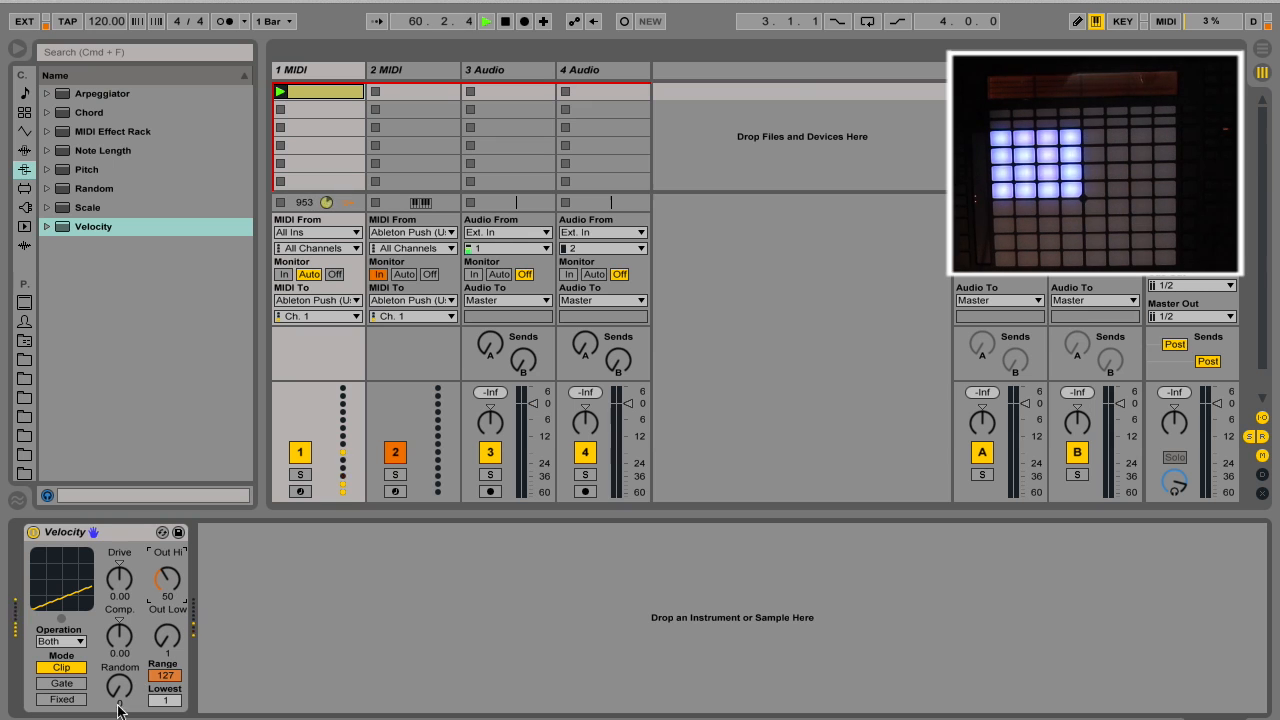
left_click_drag(120, 688, 120, 700)
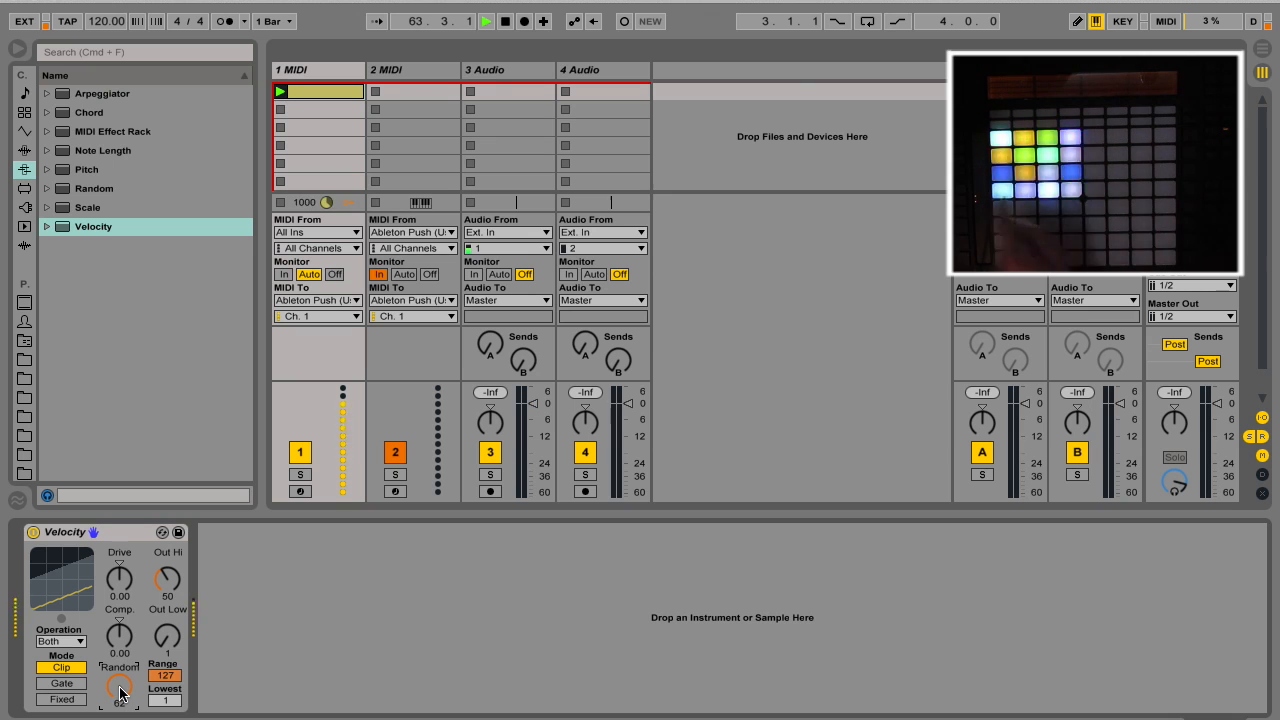
left_click_drag(120, 686, 120, 700)
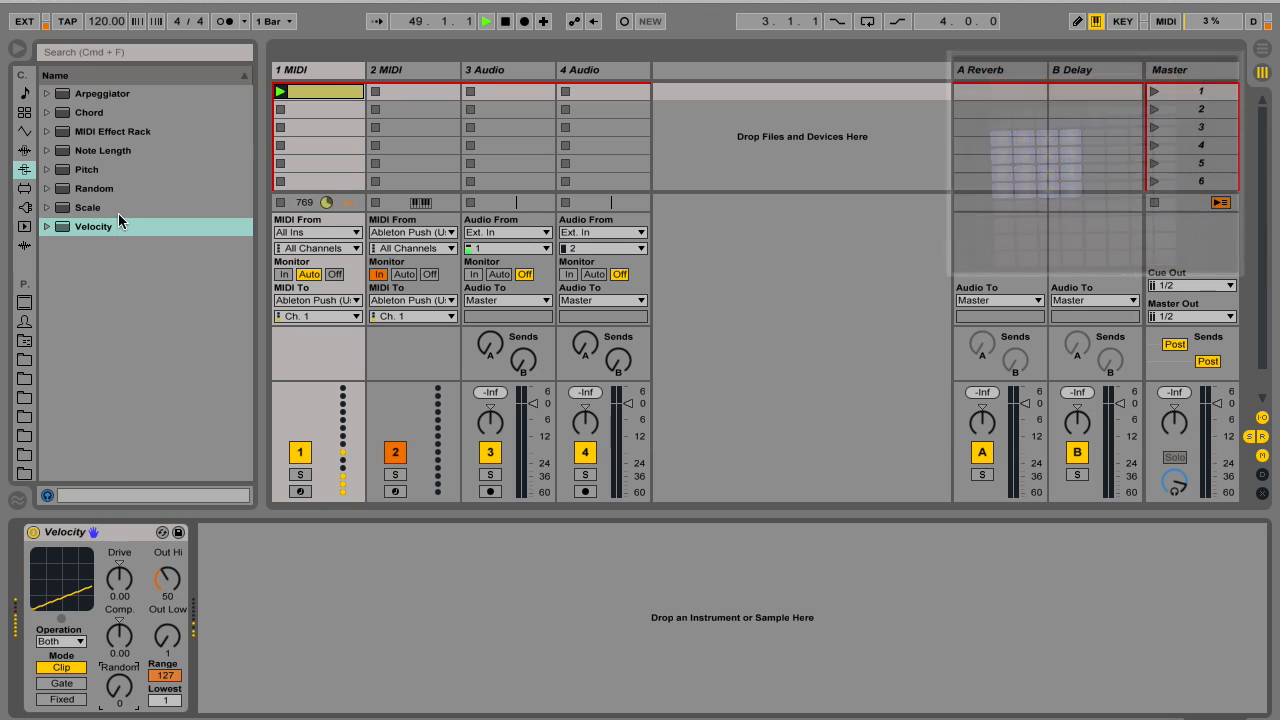
Fold the new group track and rename it 'lights'.
left_click(318, 70)
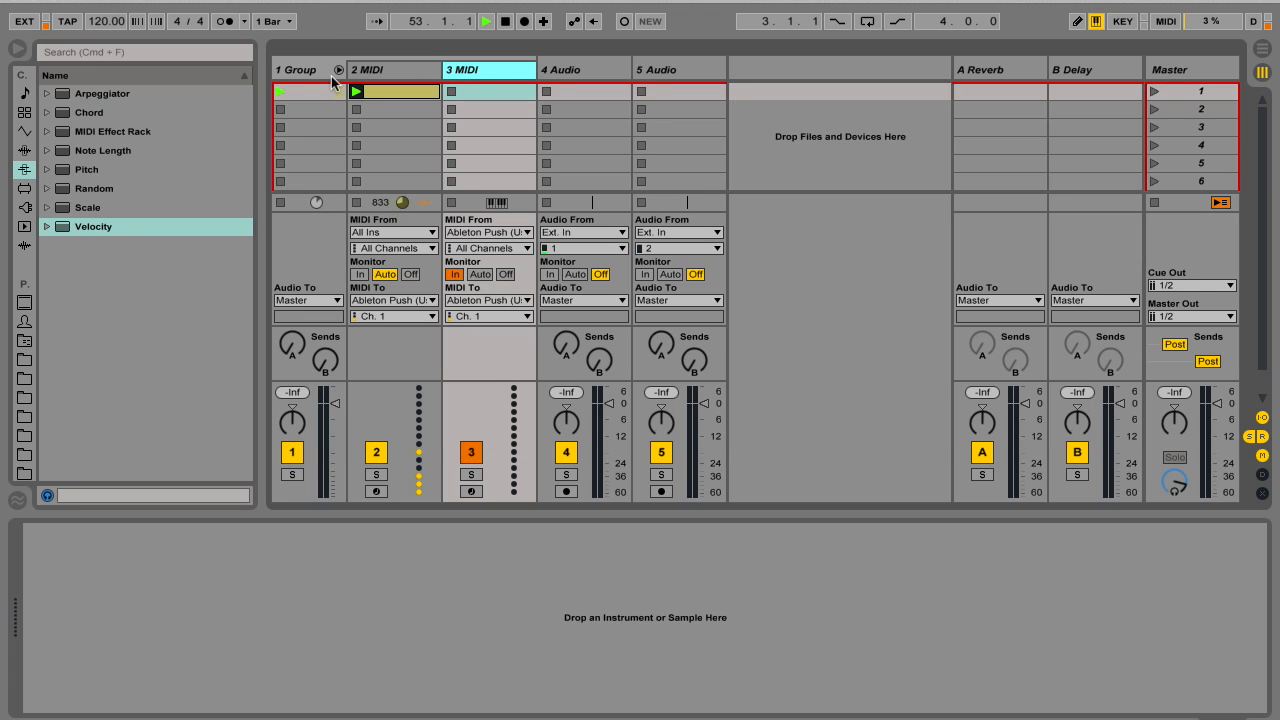
left_click(338, 70)
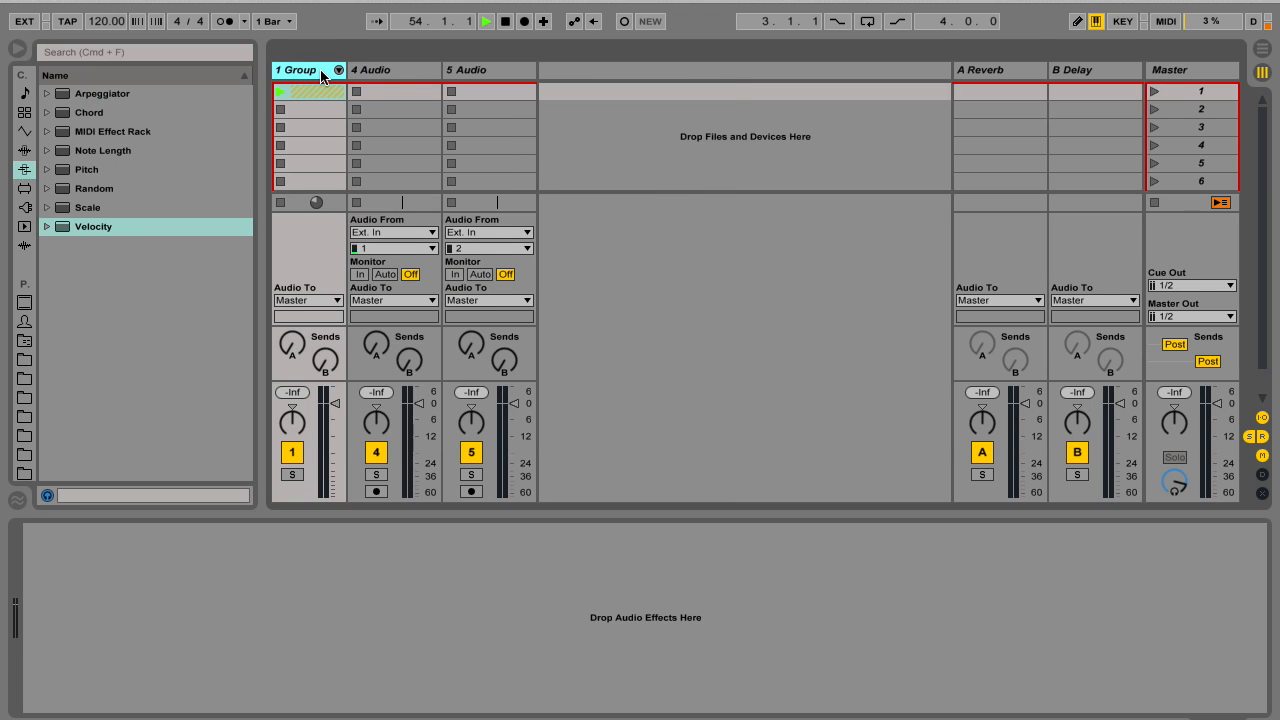
double_click(296, 70)
type("lights")
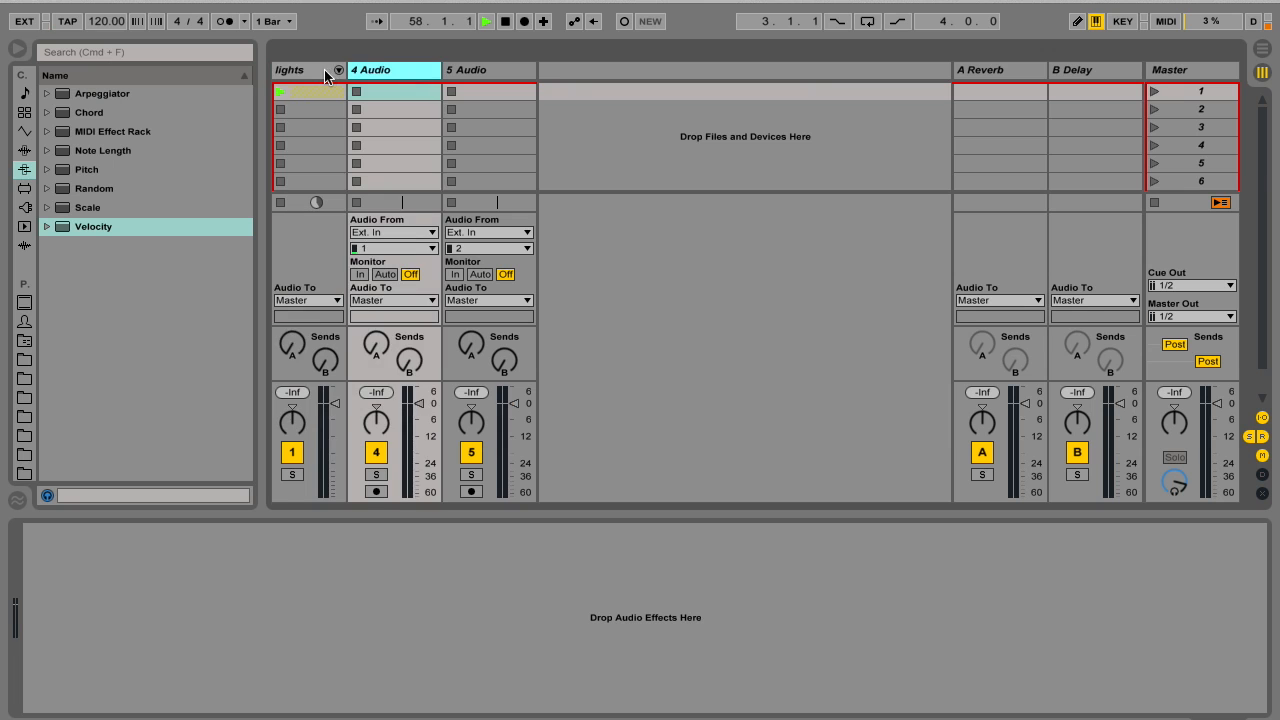
Show the User Library in the browser with the lights group selected for saving.
left_click(24, 320)
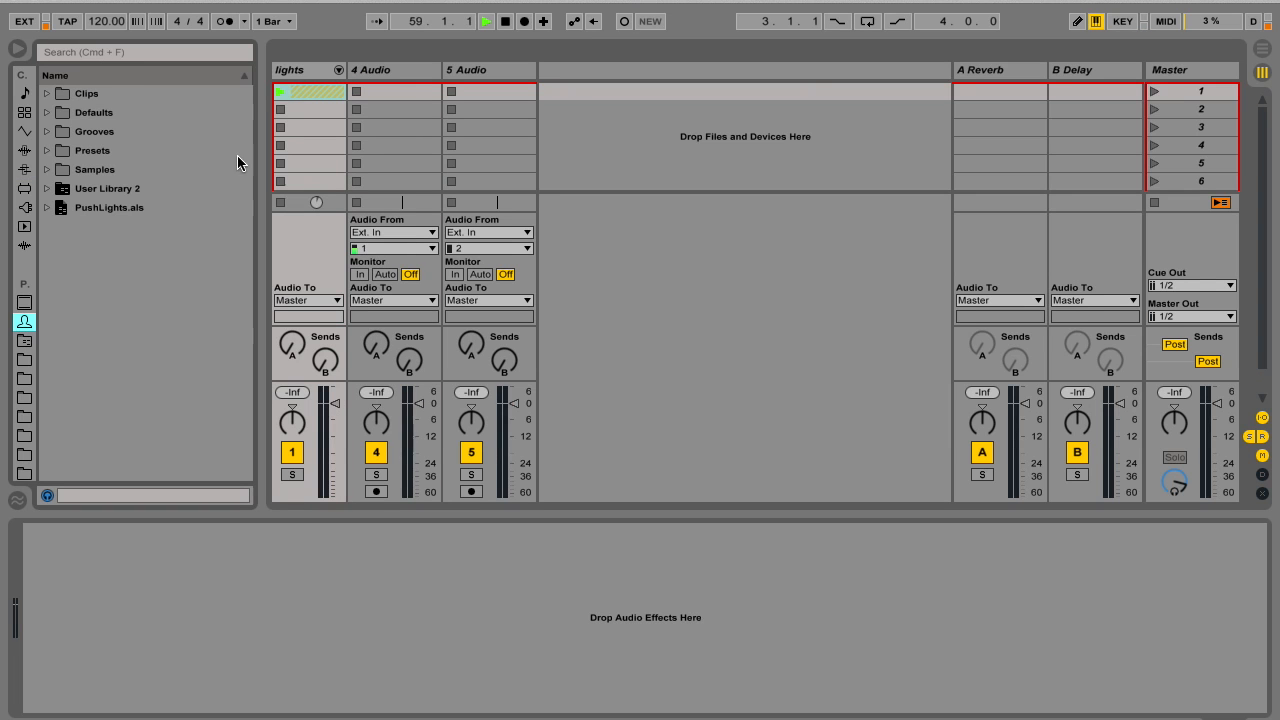
left_click(300, 70)
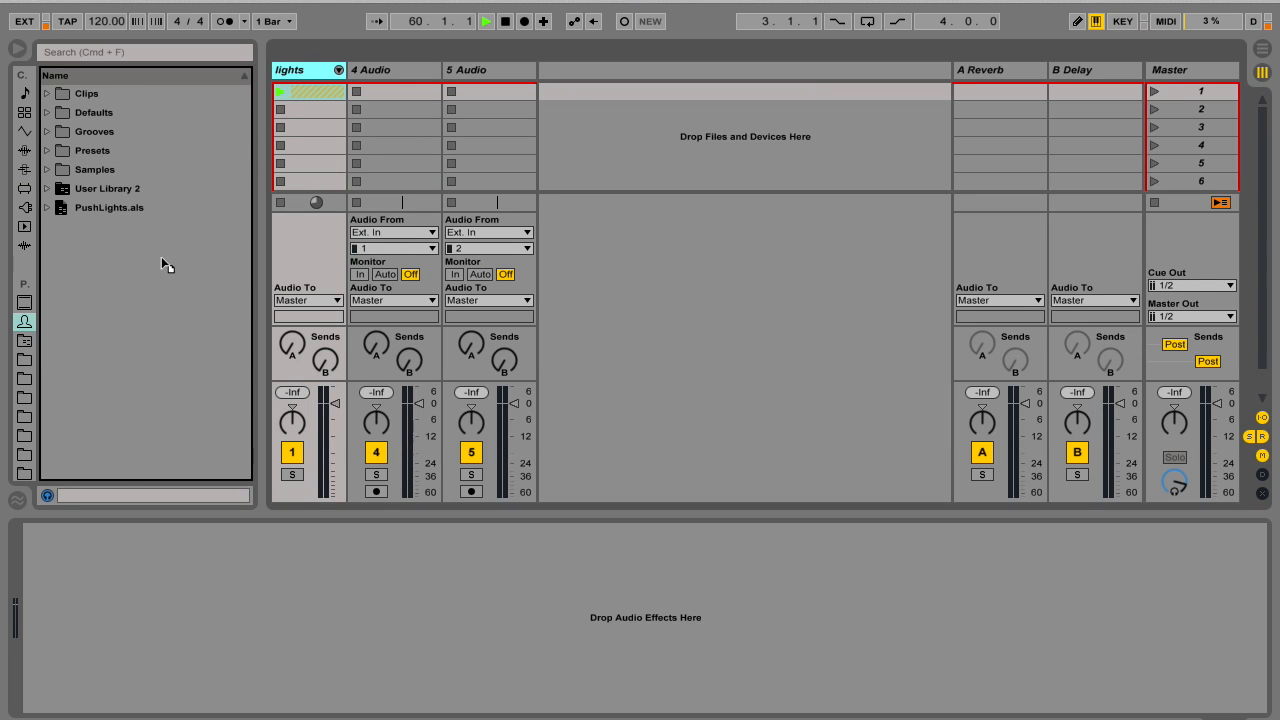